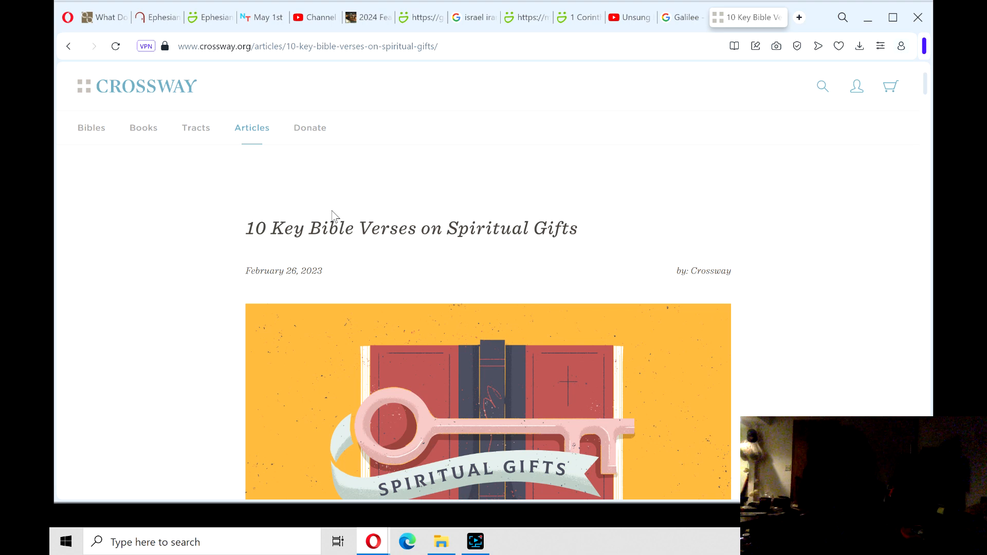
mouse_move(462, 152)
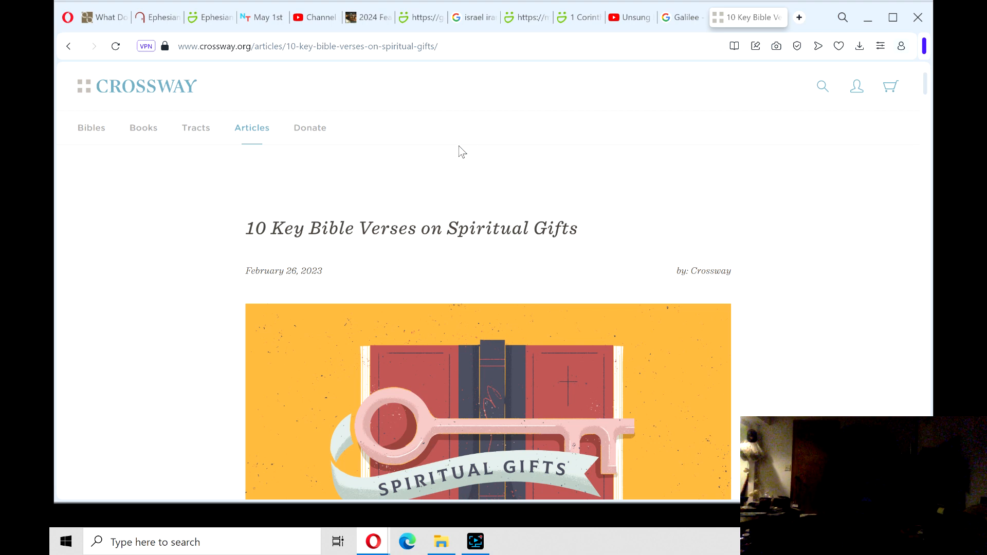
mouse_move(497, 146)
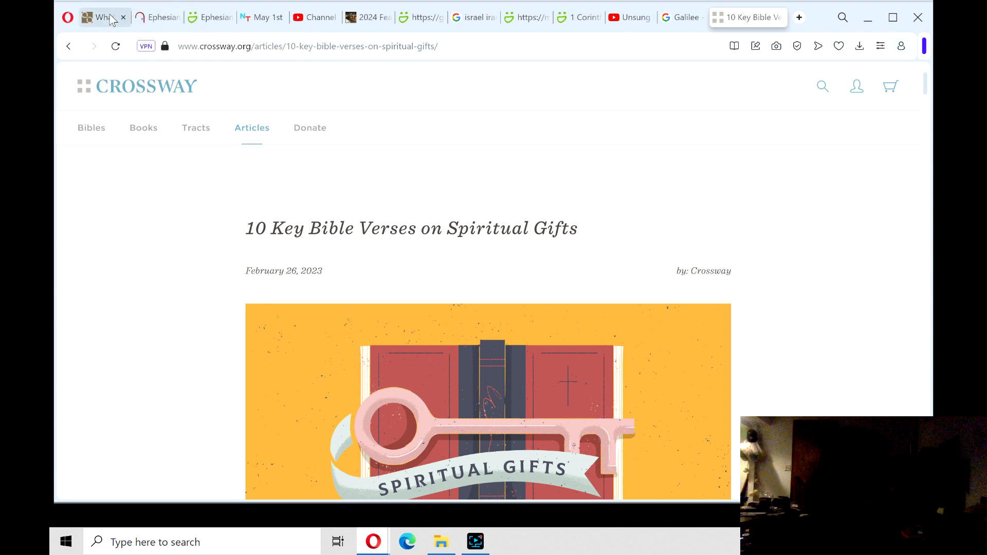
Step: Skim the OpenBible verses on gifts, then bring up the SmugMug 1 Corinthians 12 photo
click(113, 17)
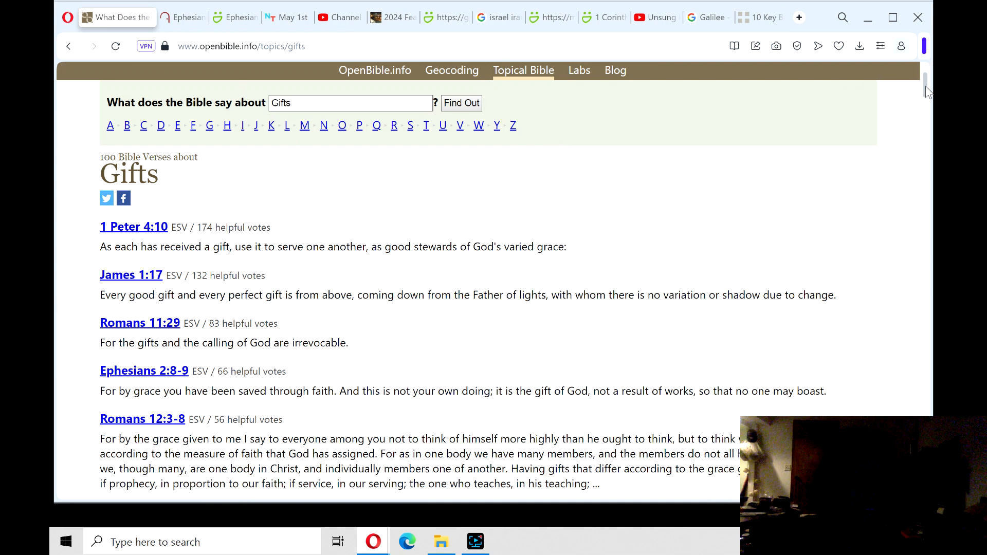
scroll(down, 3)
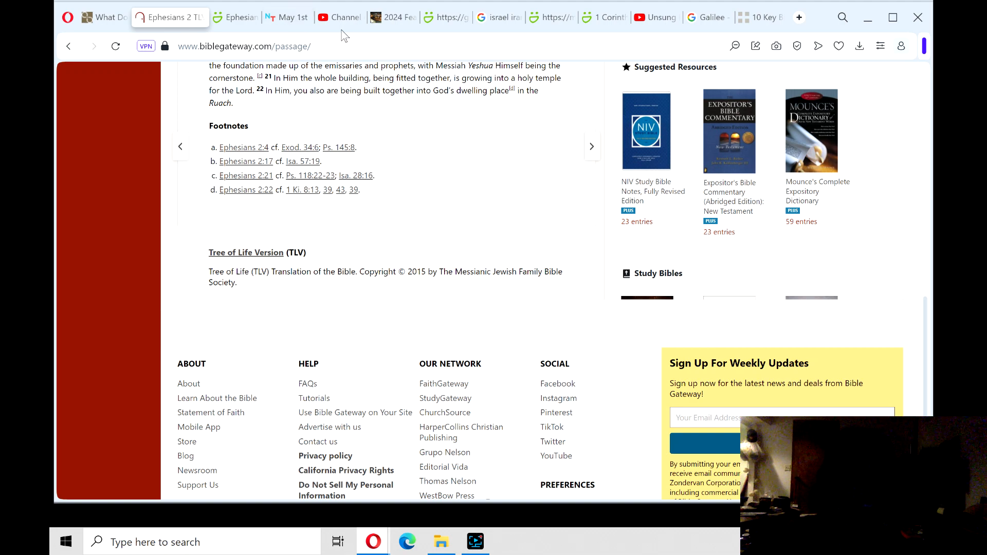
mouse_move(928, 326)
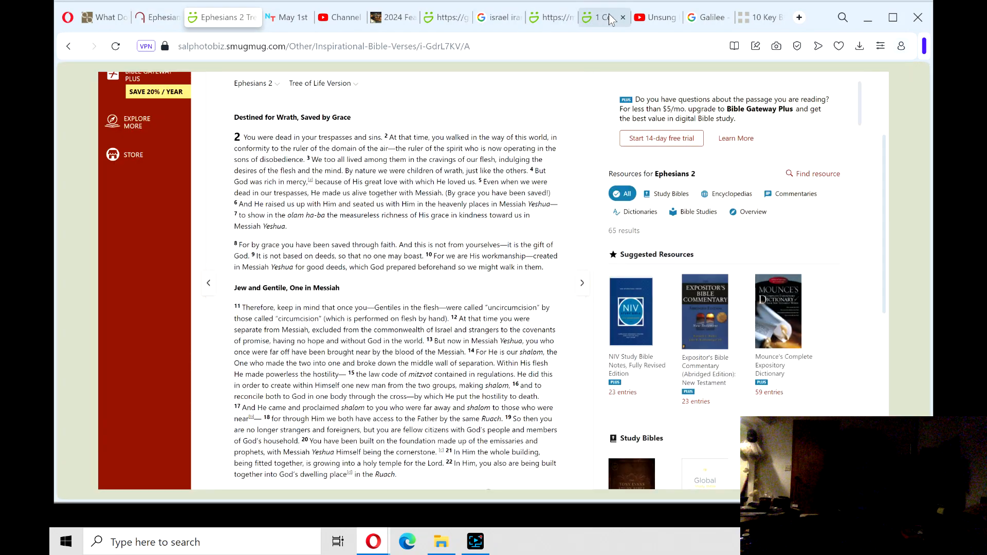
click(591, 17)
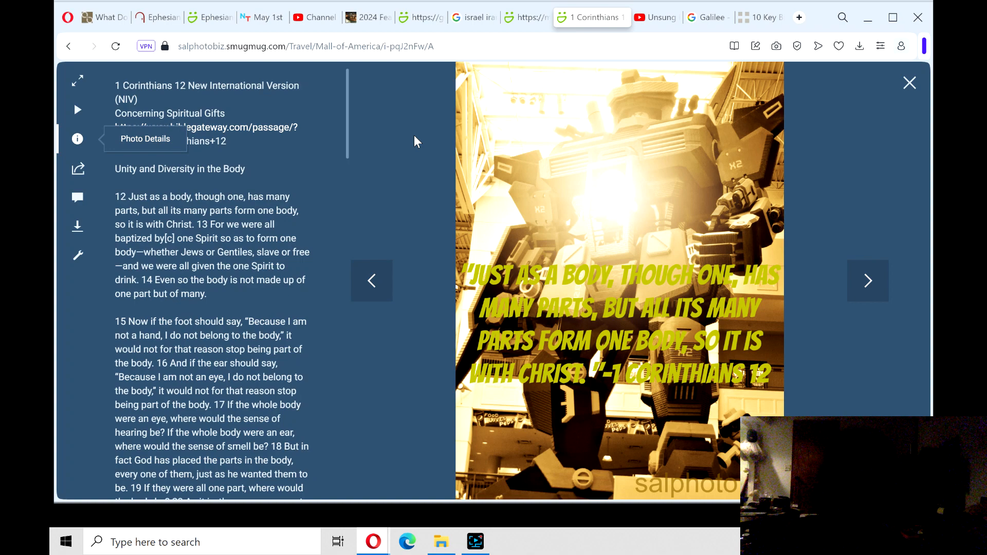
mouse_move(314, 17)
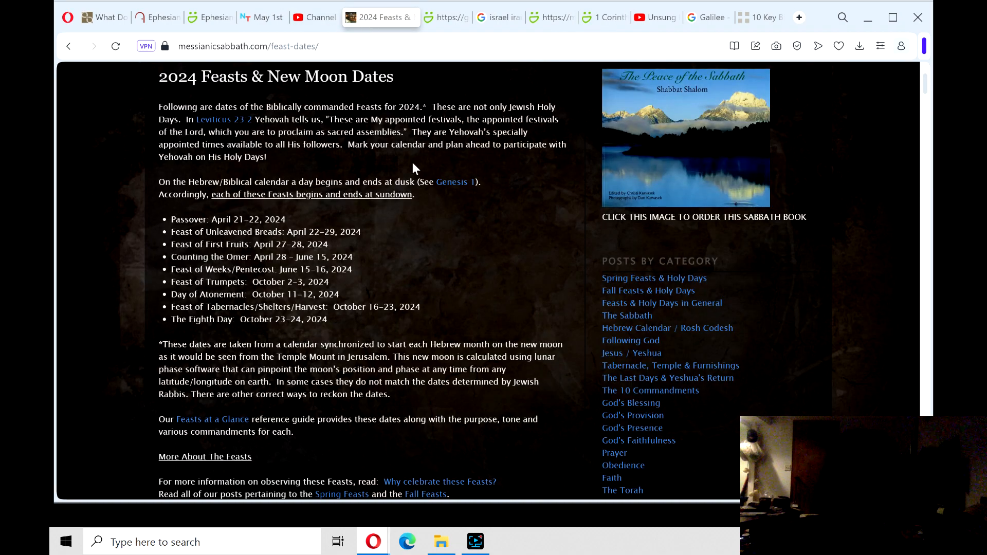
mouse_move(414, 263)
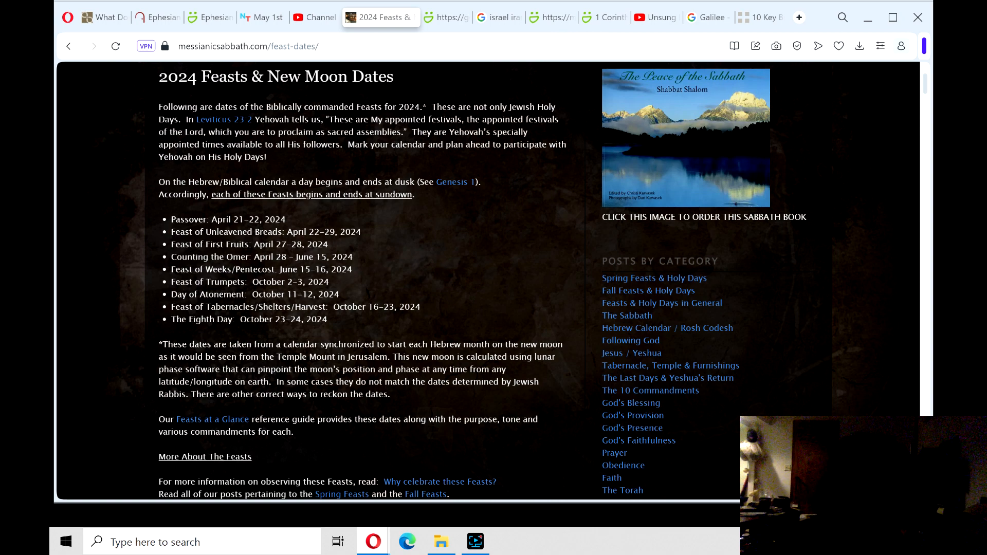
mouse_move(263, 17)
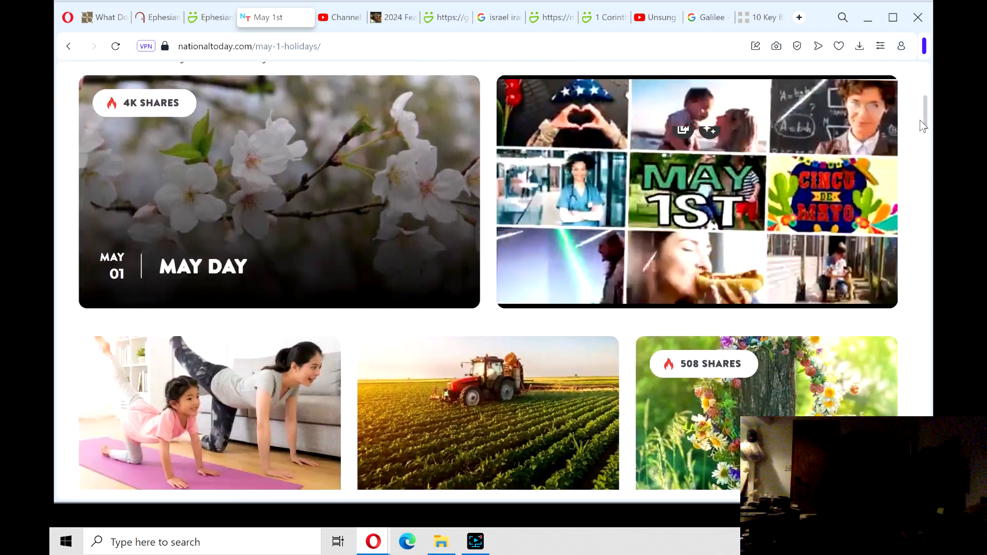
Step: Scroll the May 1st holidays list to its end at Worthy Wage Day and Therapeutic Massage Awareness Day
scroll(down, 3)
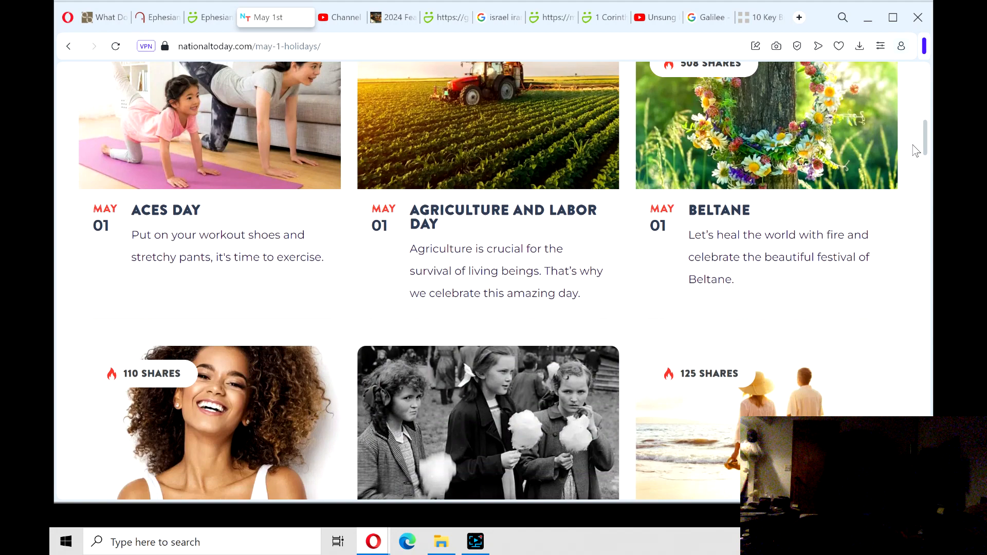
scroll(down, 3)
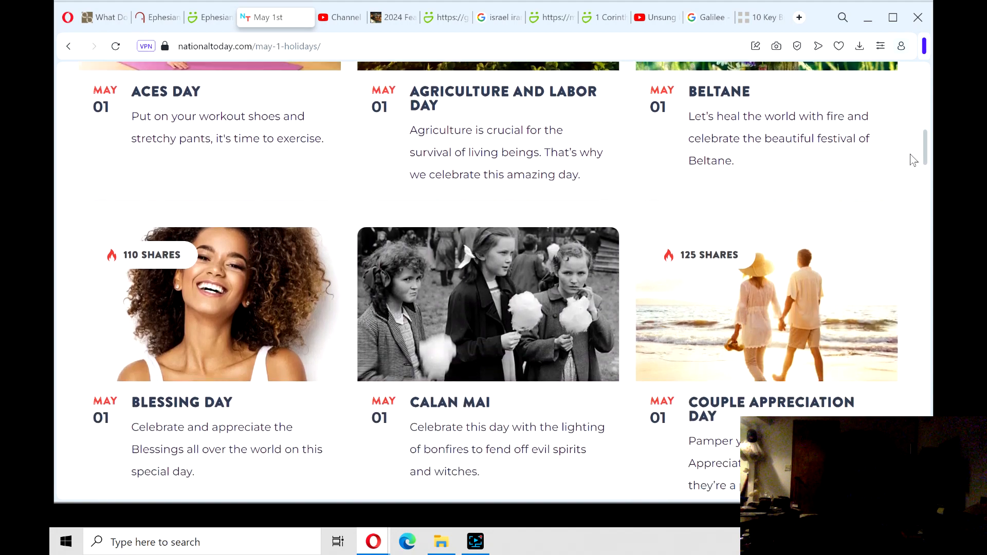
scroll(down, 3)
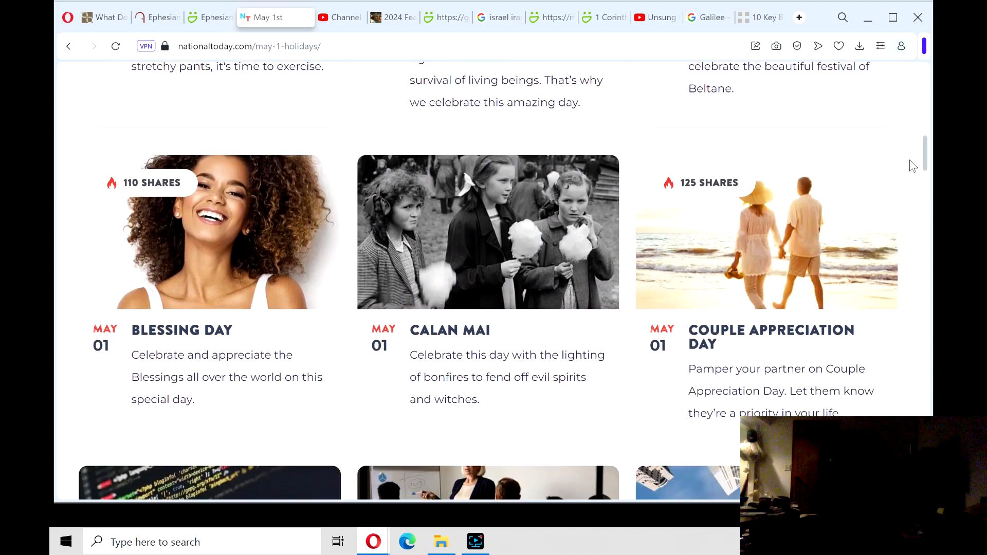
scroll(down, 3)
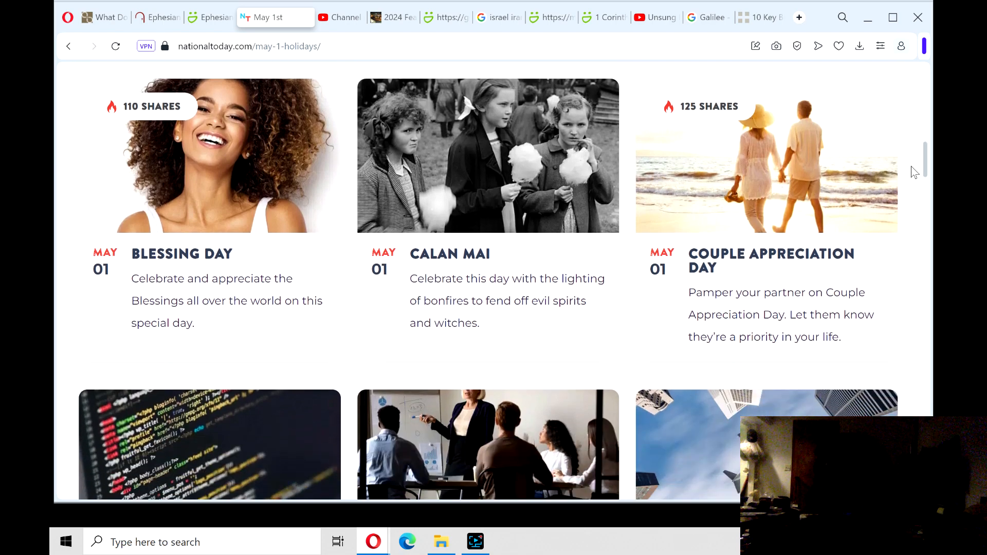
scroll(down, 3)
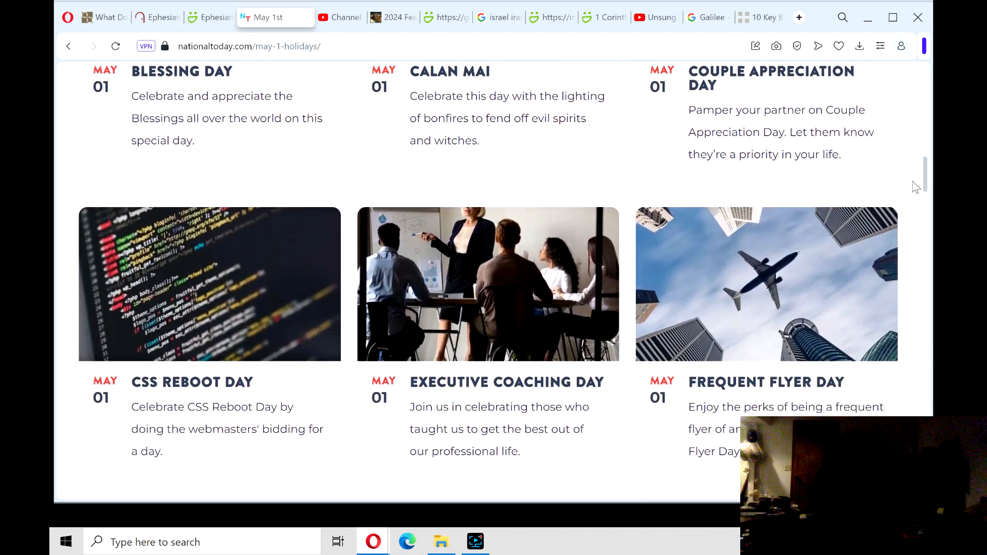
scroll(down, 3)
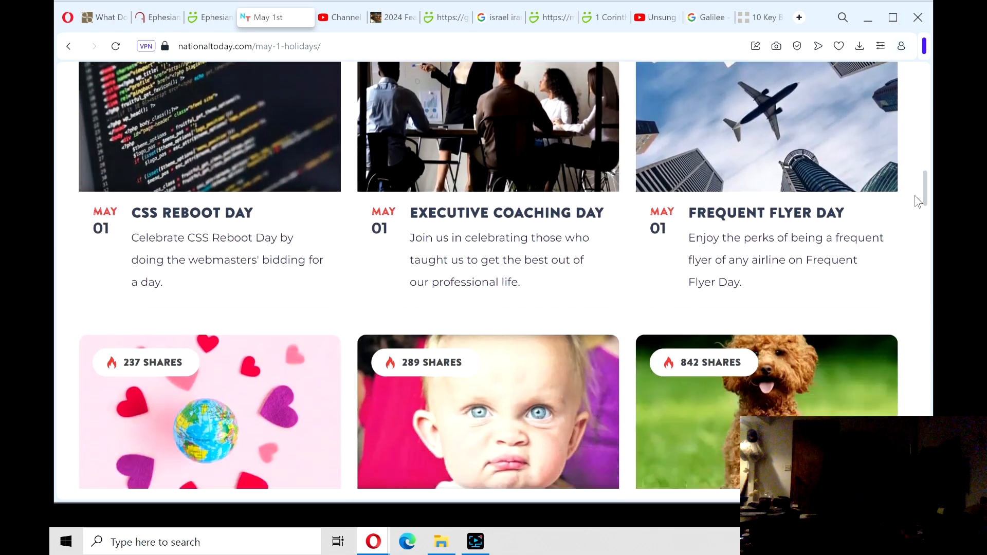
scroll(down, 3)
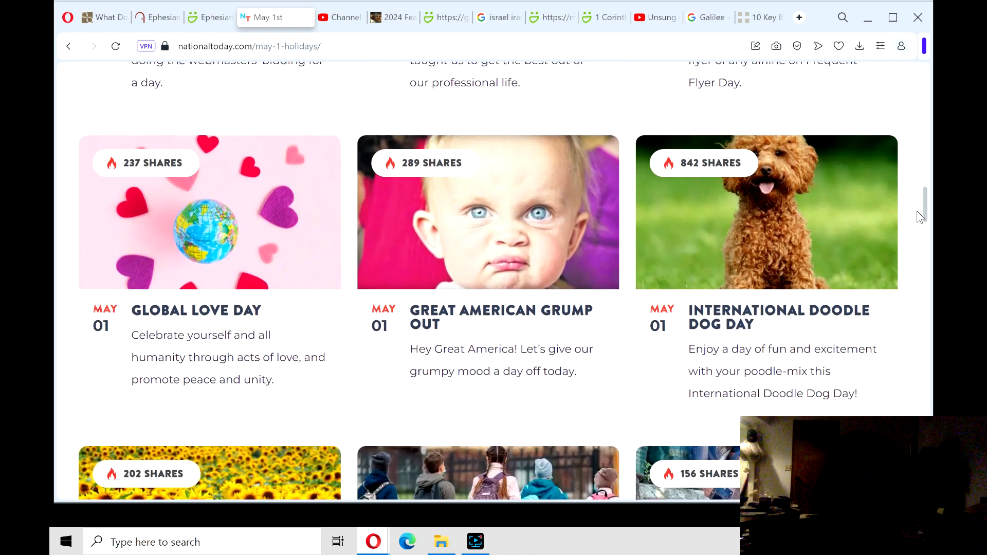
scroll(down, 3)
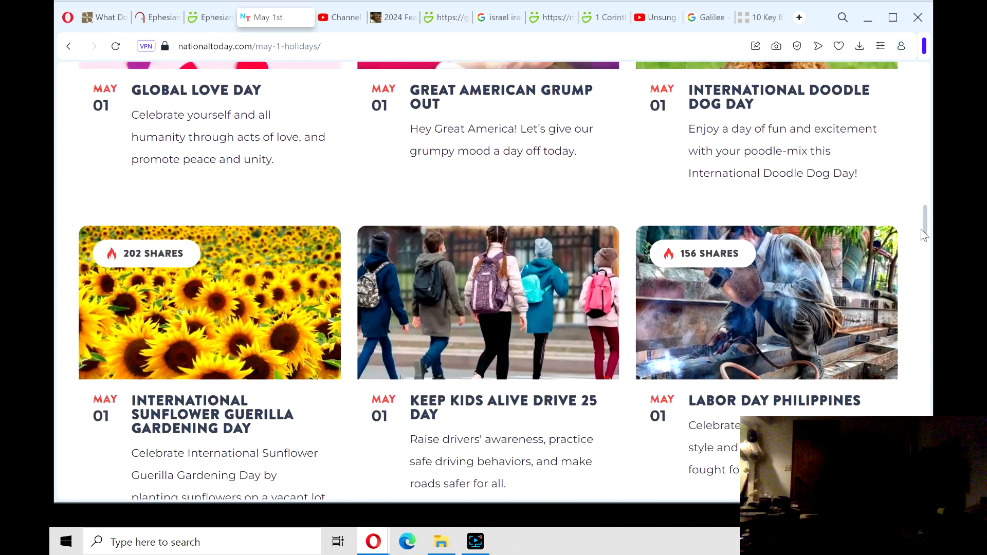
scroll(down, 3)
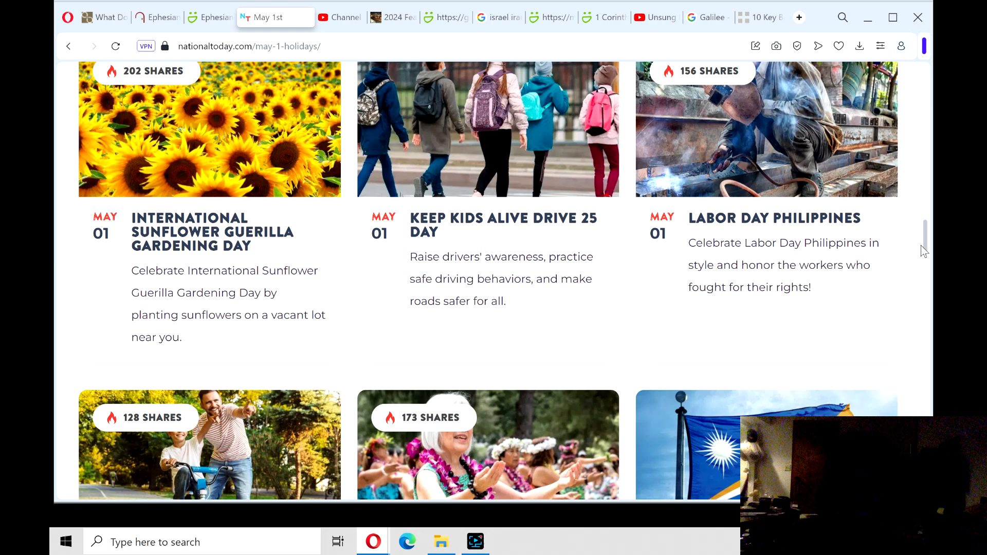
scroll(down, 3)
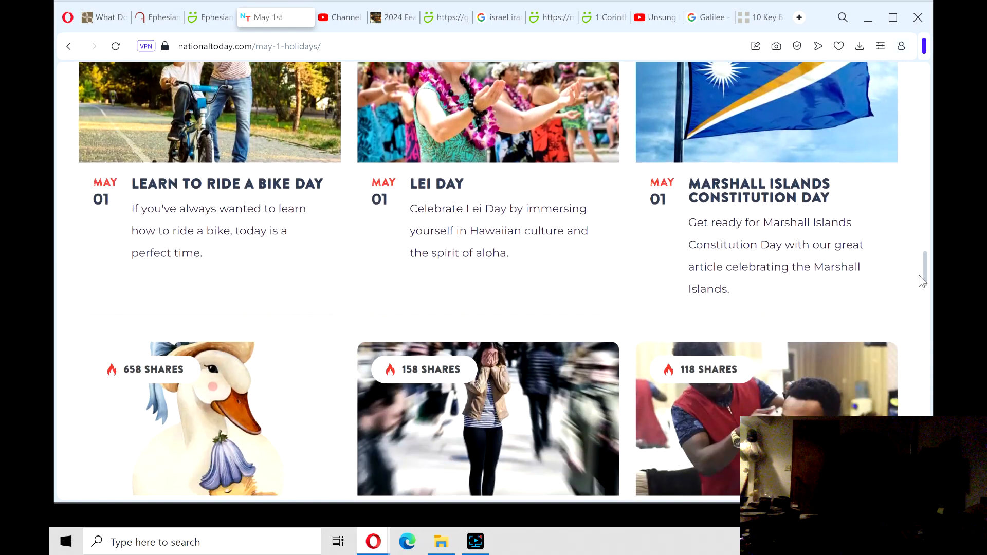
scroll(down, 3)
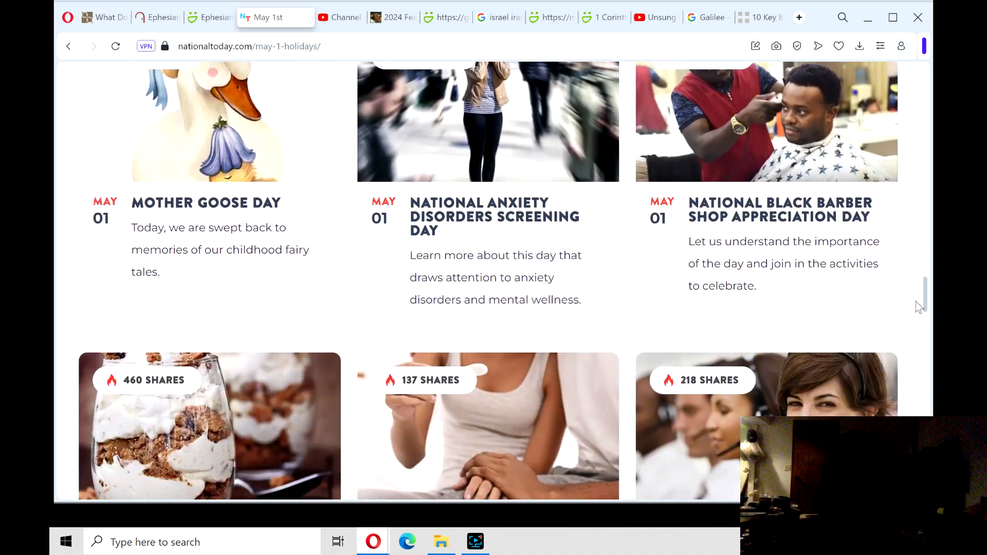
scroll(down, 3)
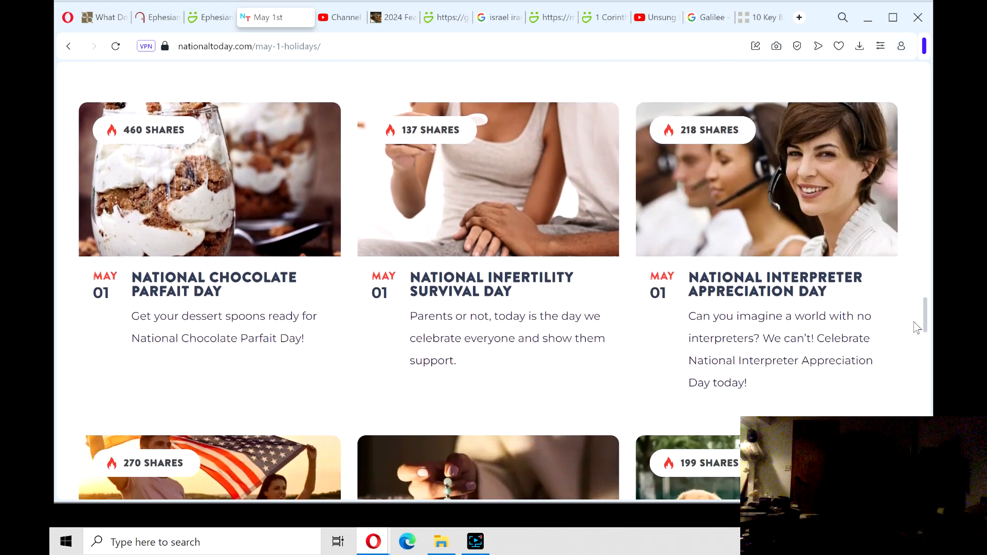
scroll(down, 3)
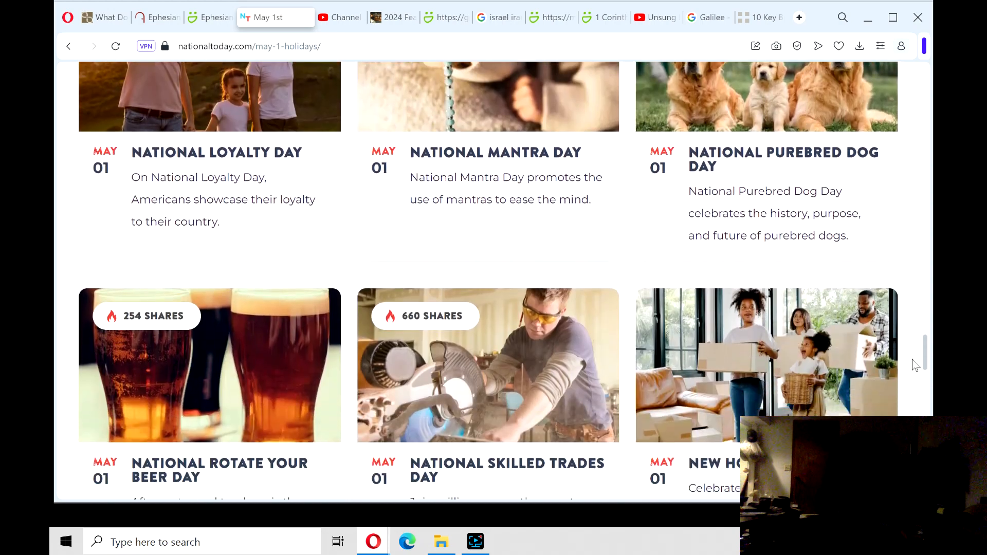
scroll(down, 3)
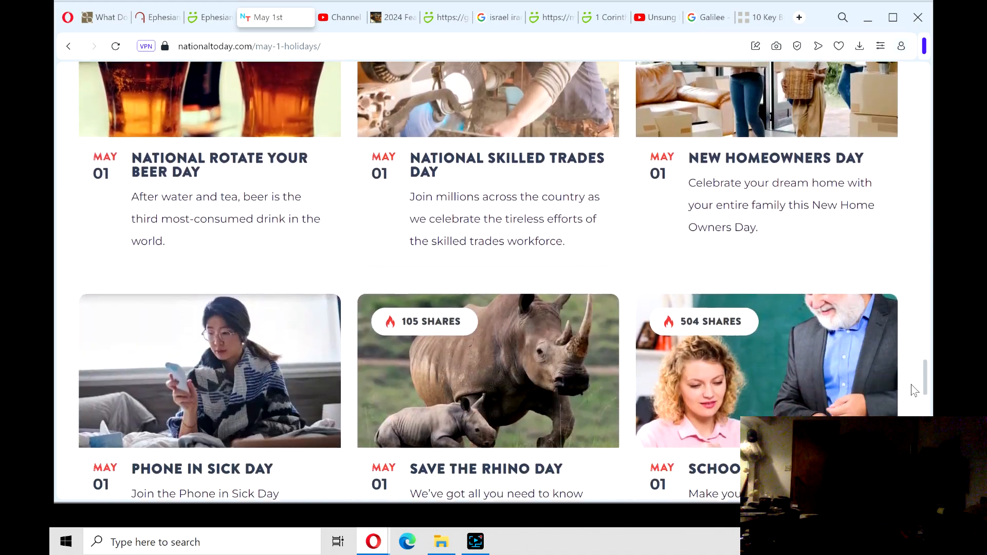
scroll(down, 3)
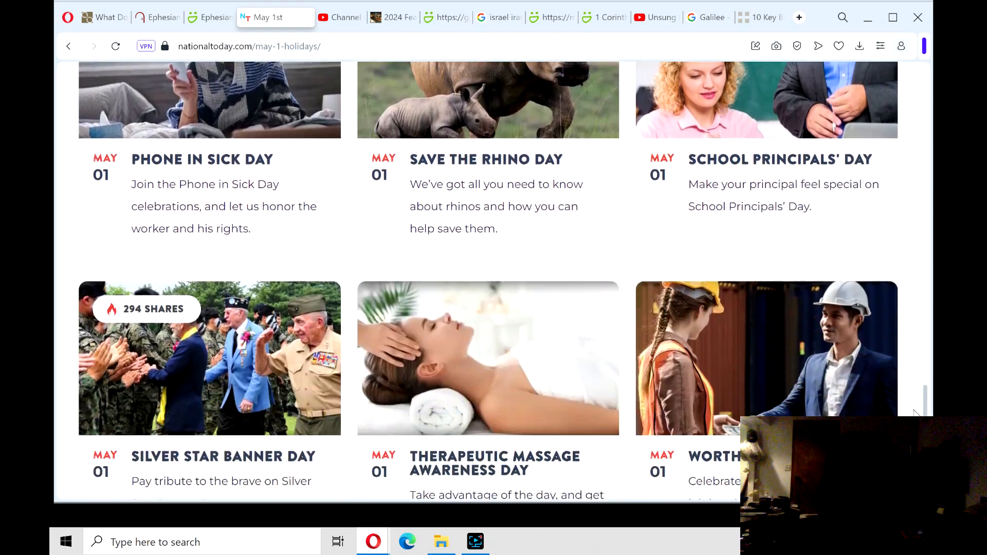
scroll(down, 3)
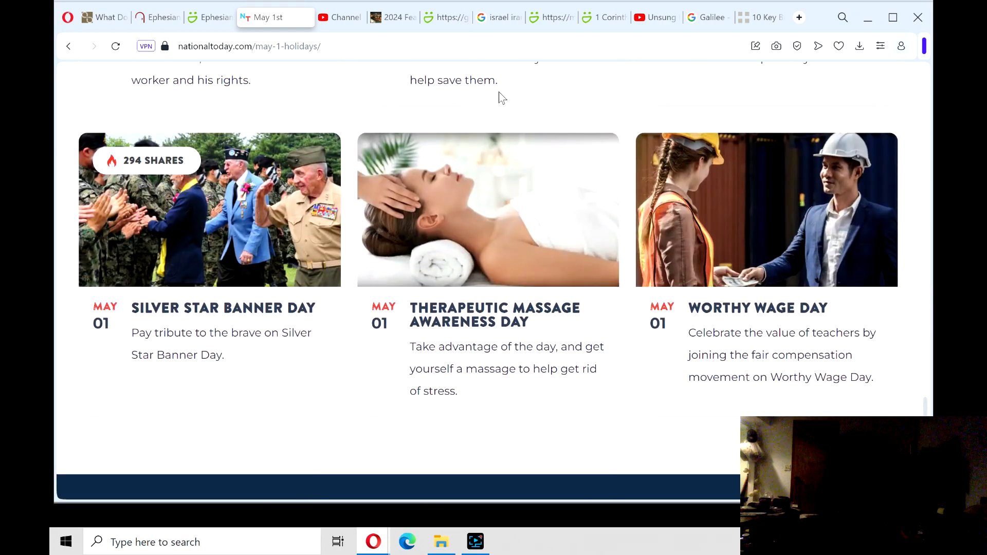
Step: Pass through the YouTube Studio uploads and SmugMug Middle East map to the Unsung Hero podcast video
click(327, 17)
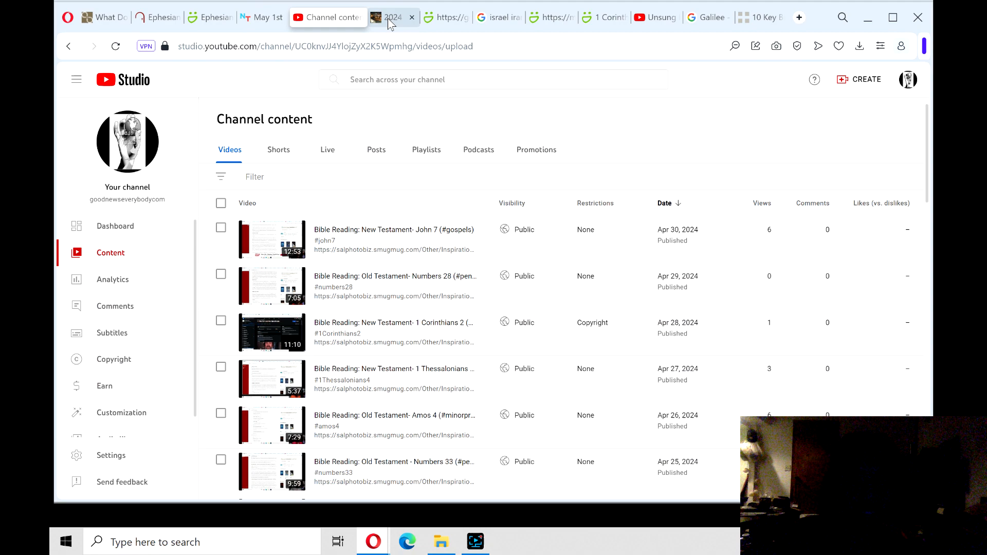
click(497, 17)
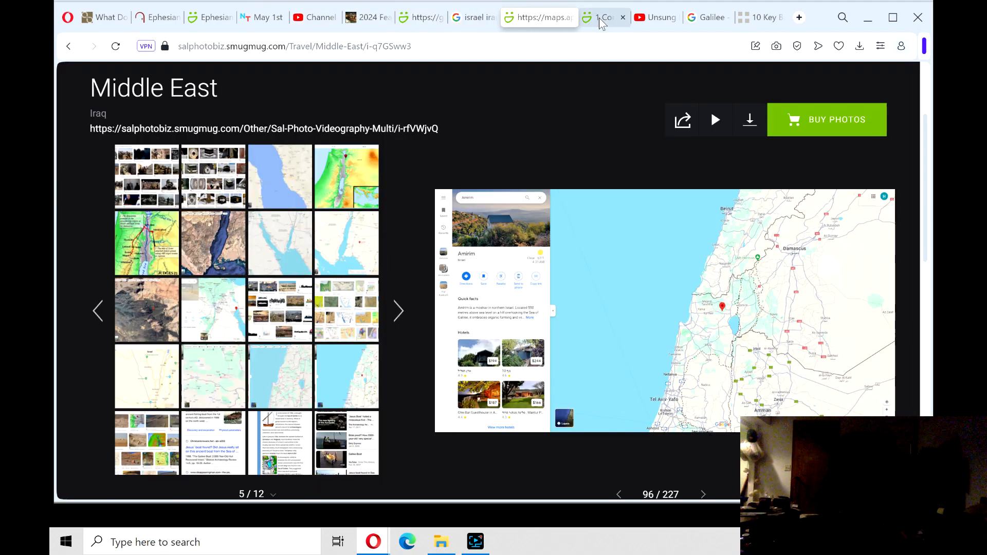
click(654, 17)
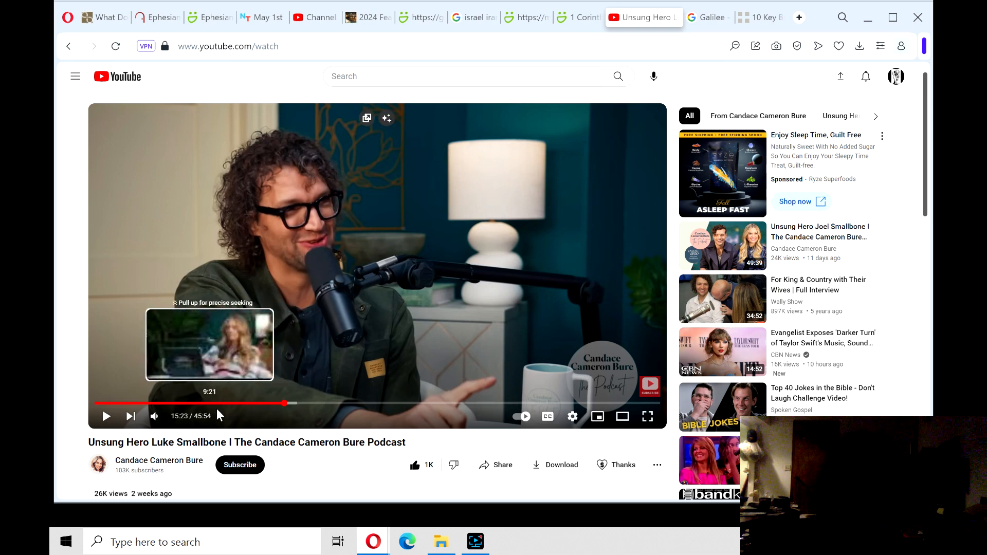
mouse_move(291, 397)
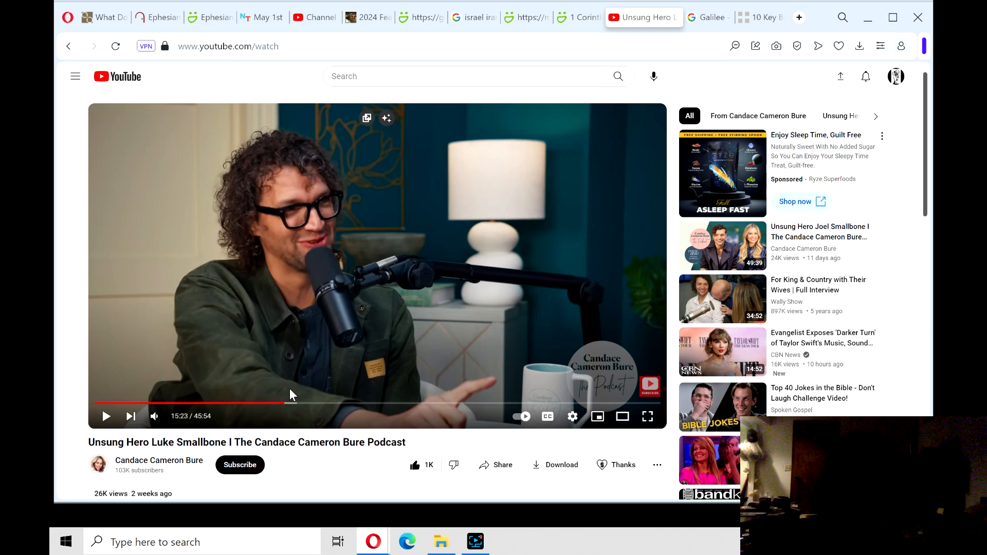
mouse_move(466, 116)
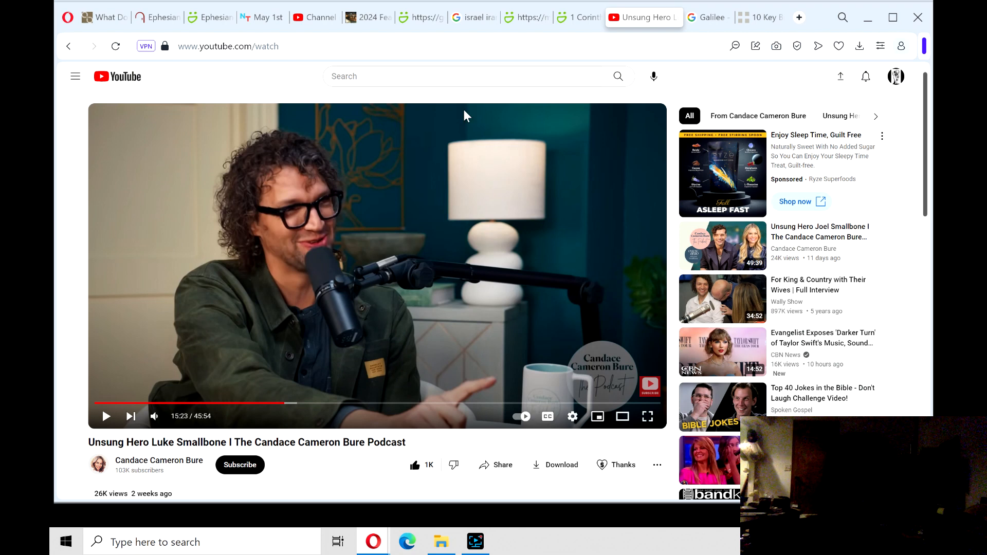
mouse_move(640, 17)
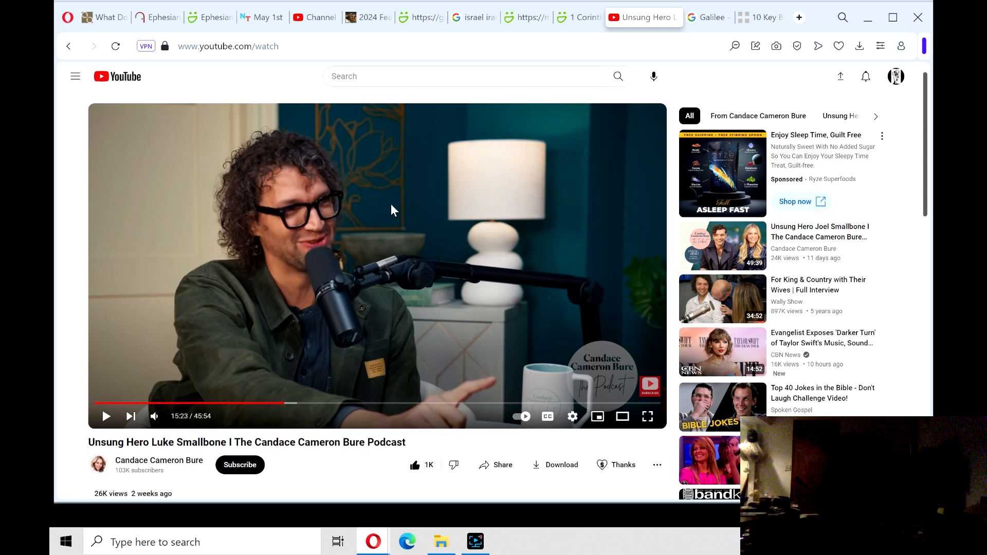
mouse_move(710, 23)
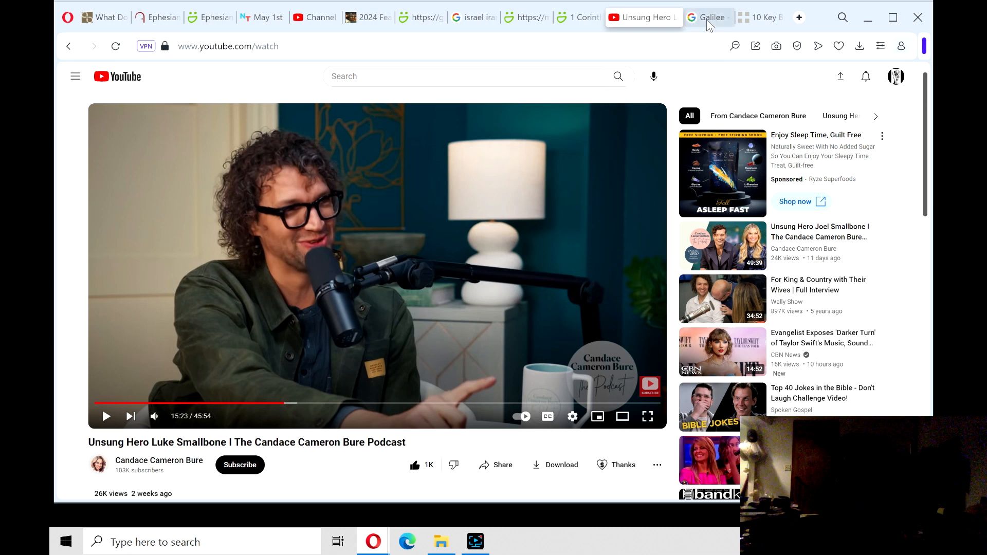
Step: Move through the Galilee search results to the 10 Key Bible Verses on spiritual gifts article
click(690, 17)
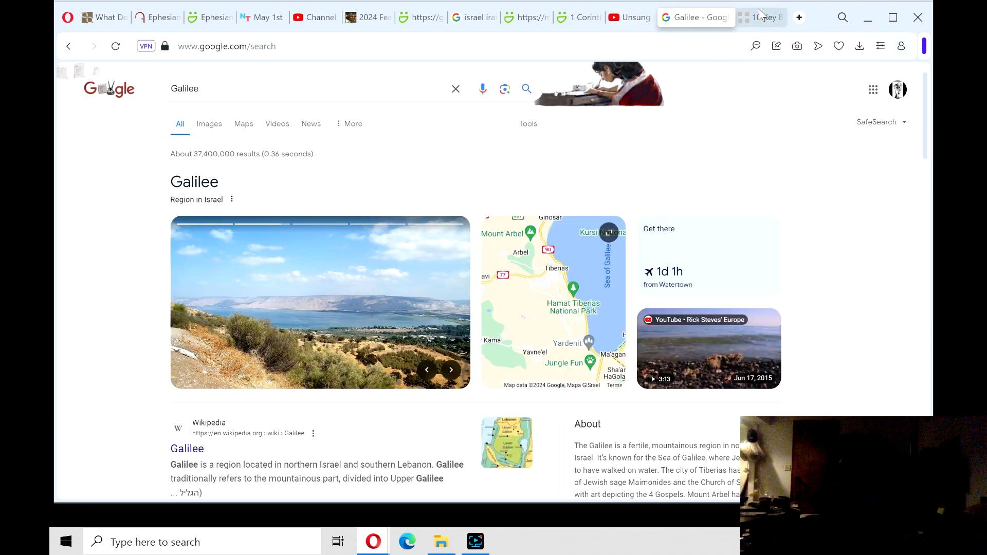
click(748, 17)
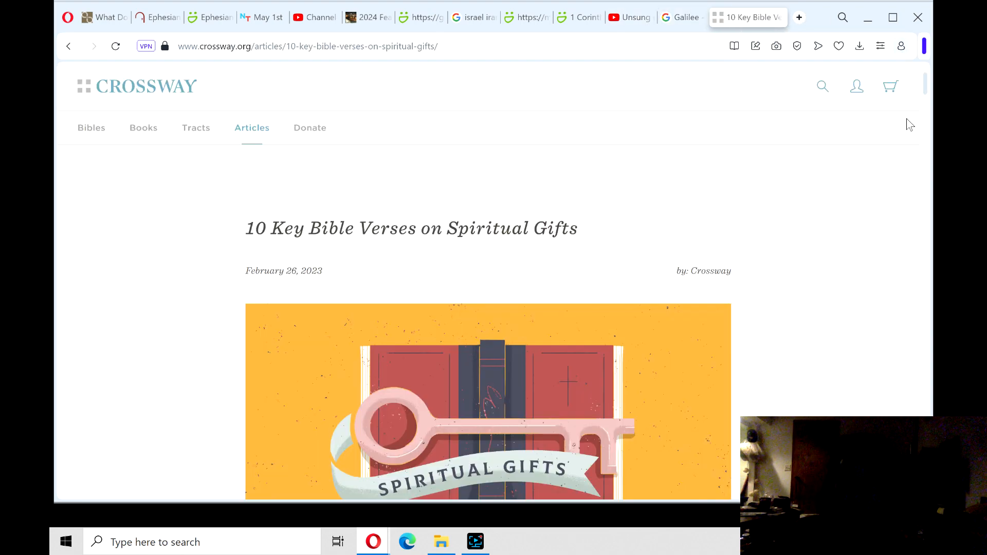
scroll(down, 3)
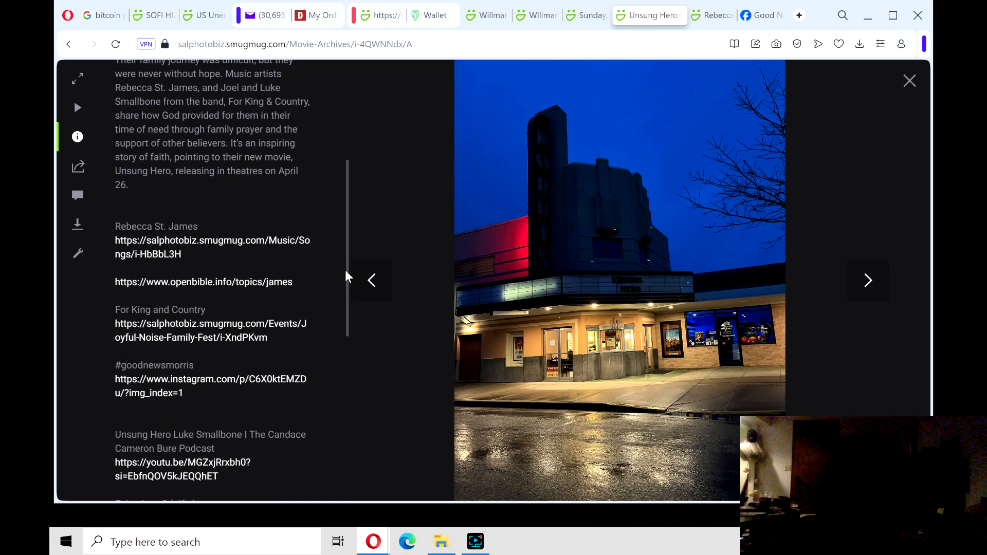
Step: Read down the Unsung Hero photo notes, then switch to the Good News Movies Facebook group
scroll(down, 3)
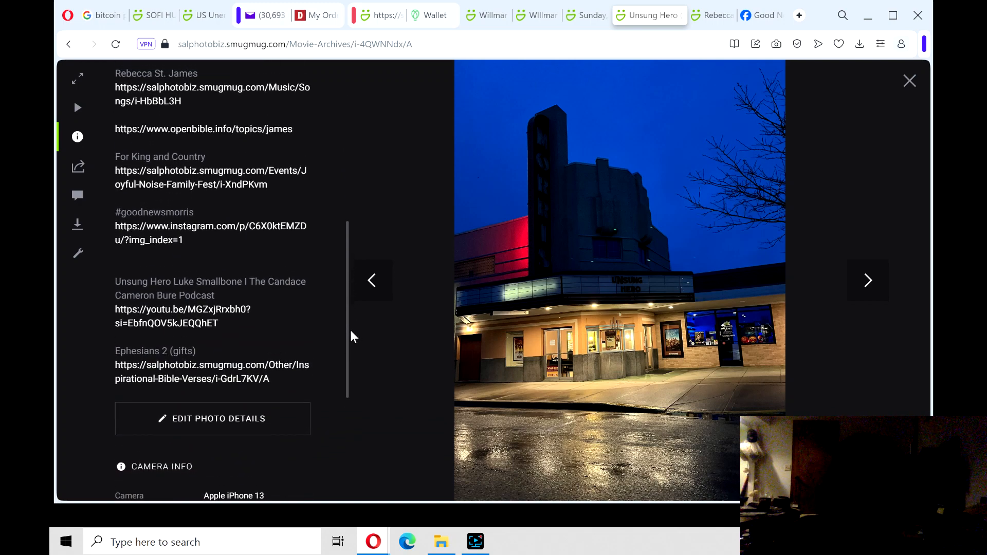
scroll(down, 3)
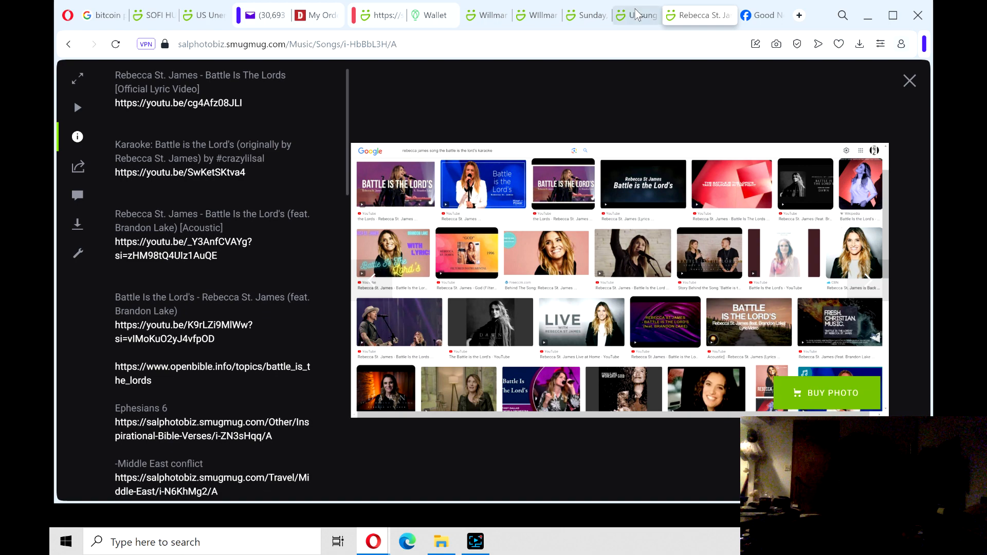
click(749, 15)
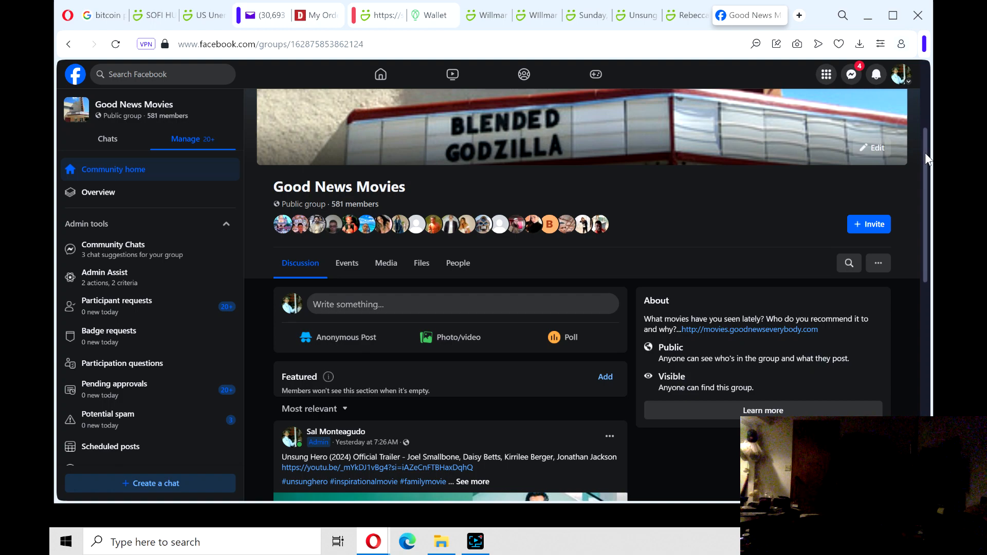
Step: Scroll down the Good News Movies group page past the Unsung Hero trailer post
scroll(down, 3)
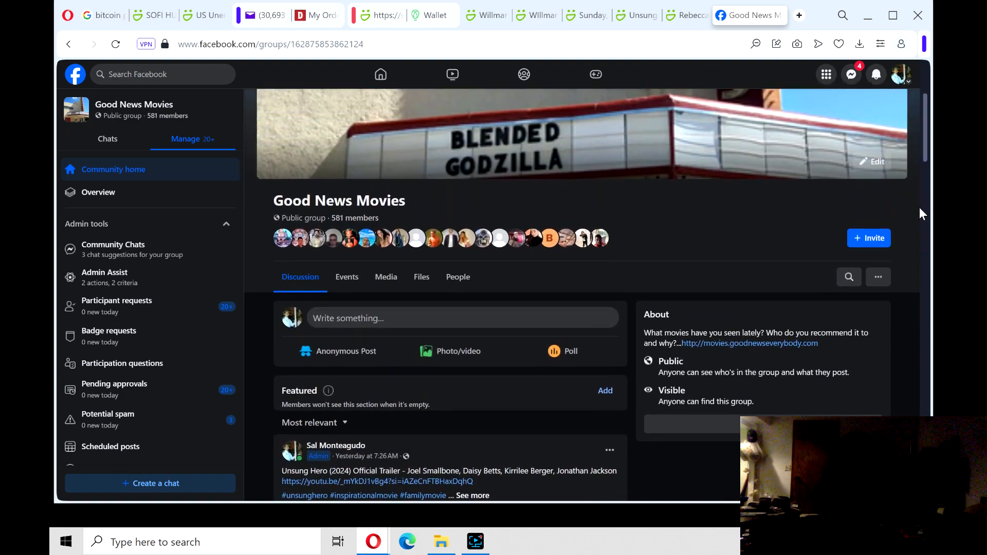
scroll(down, 3)
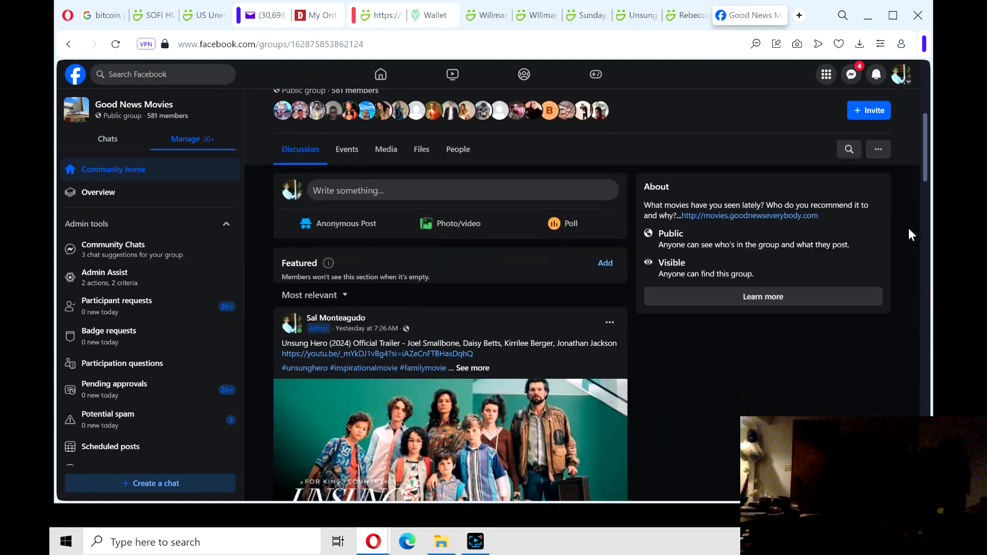
scroll(down, 3)
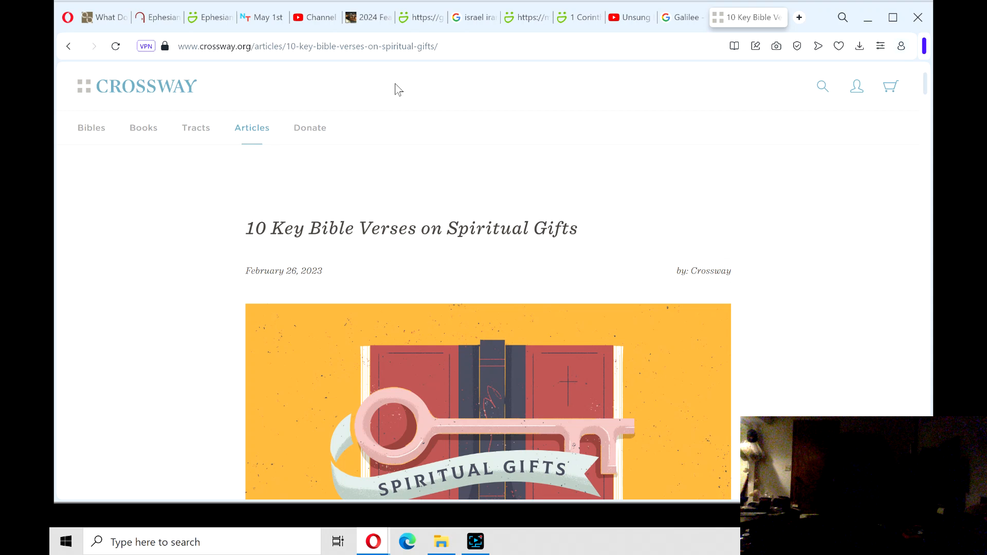
mouse_move(305, 78)
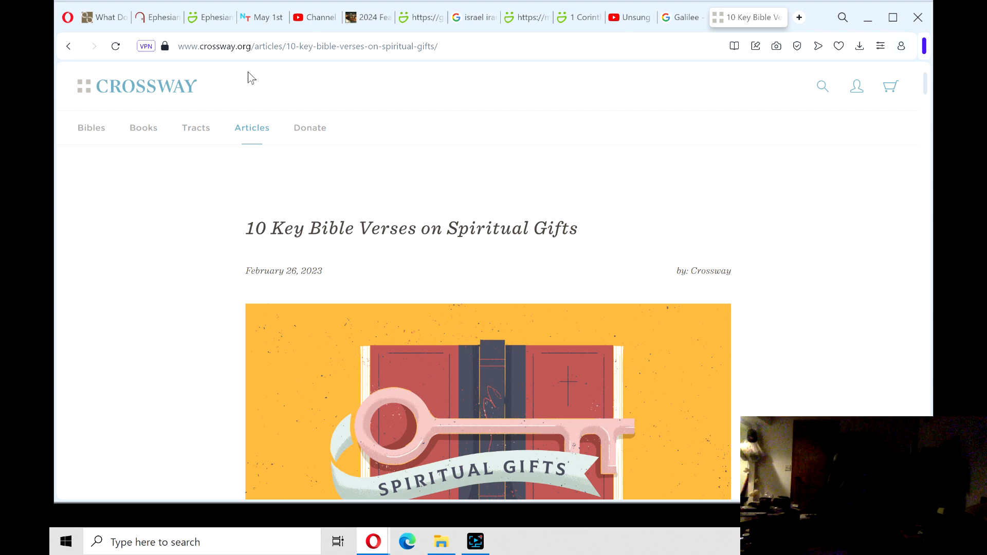
mouse_move(113, 41)
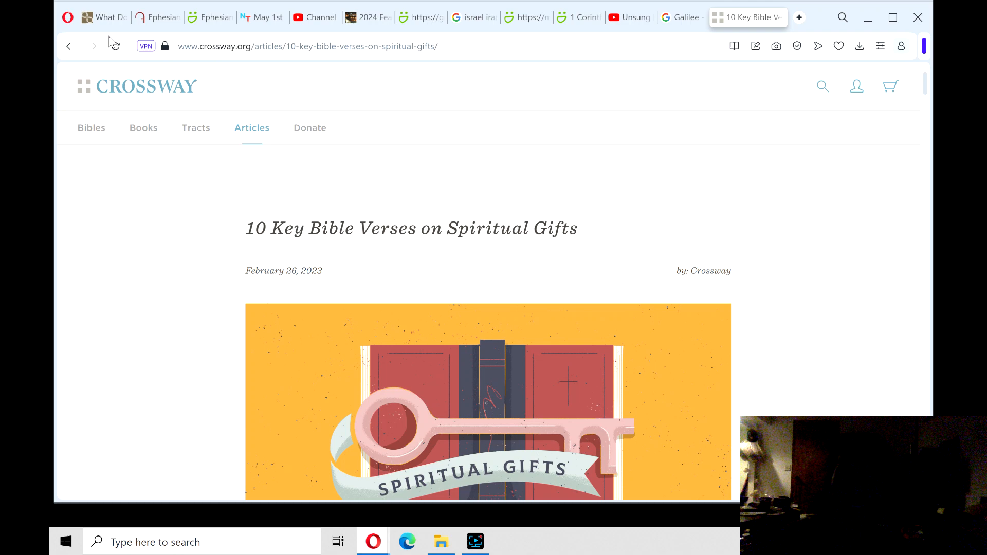
Step: View the Ephesians 2 passage and its SmugMug photo, then the 1 Corinthians 12 robot photo
click(165, 17)
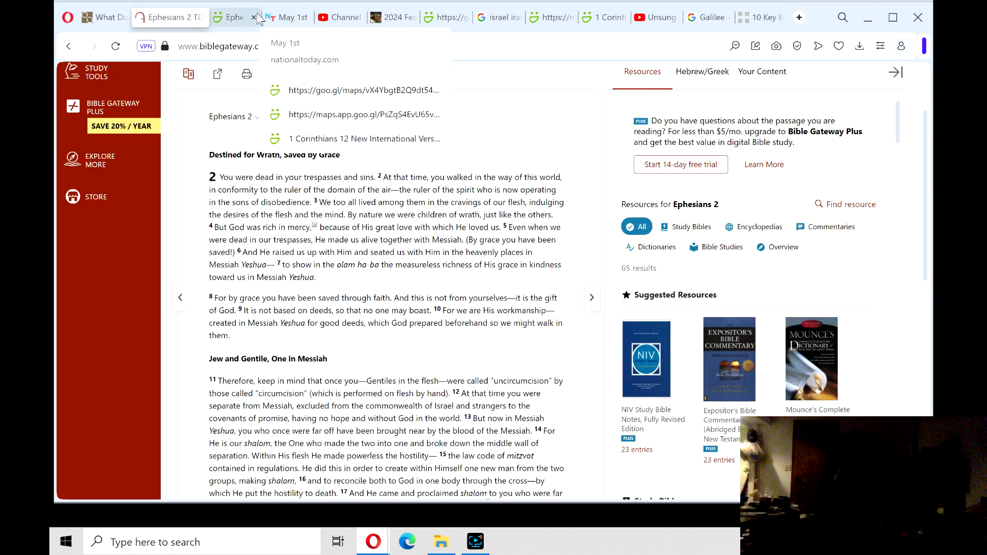
click(217, 17)
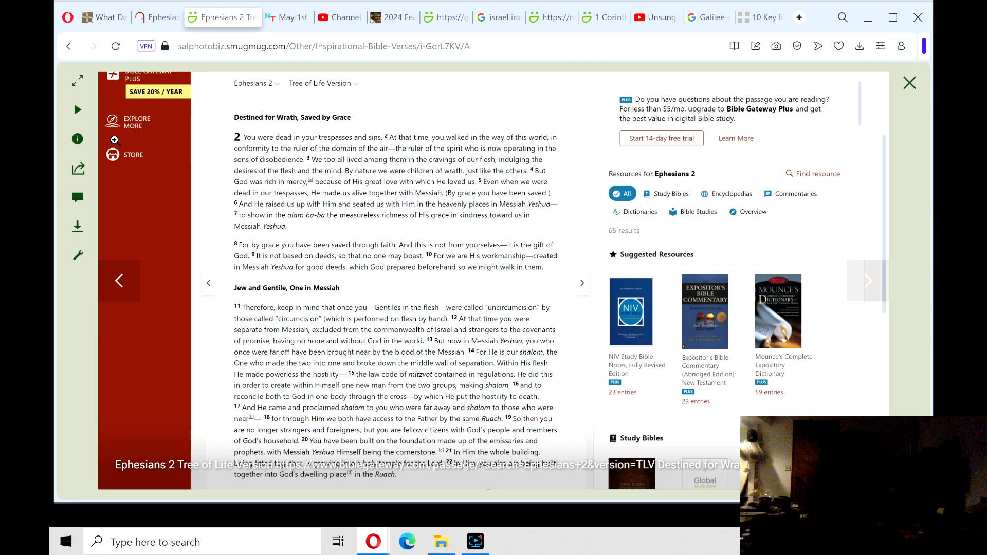
click(592, 17)
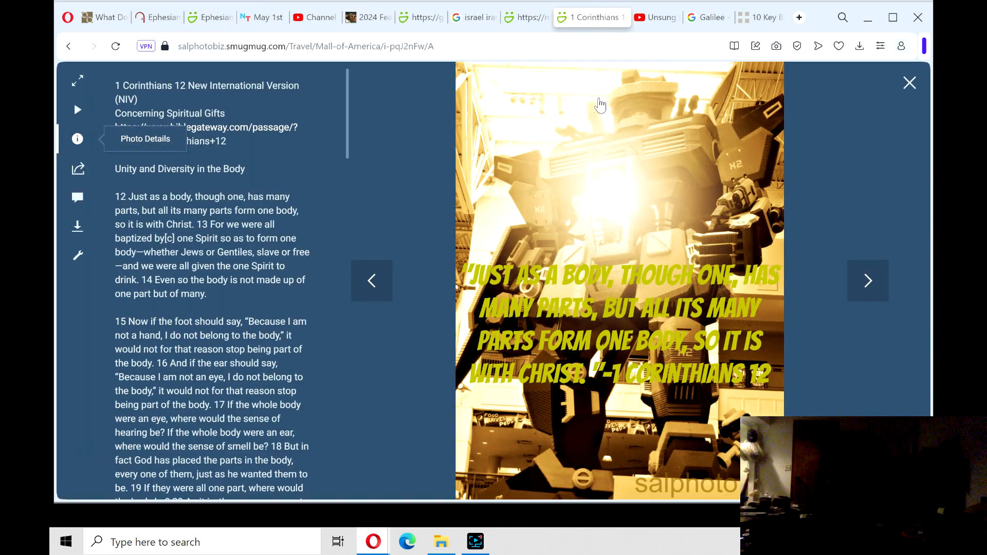
mouse_move(432, 225)
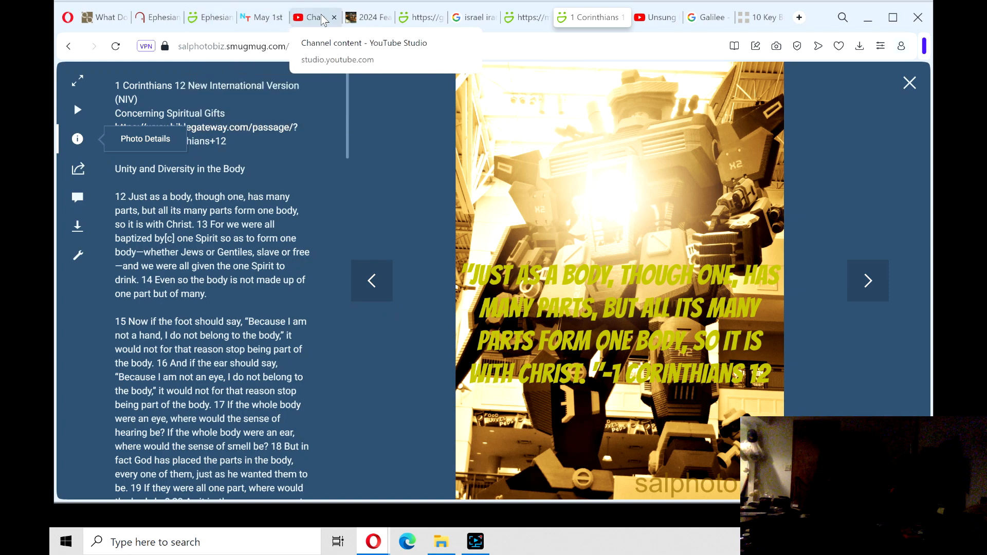
mouse_move(323, 19)
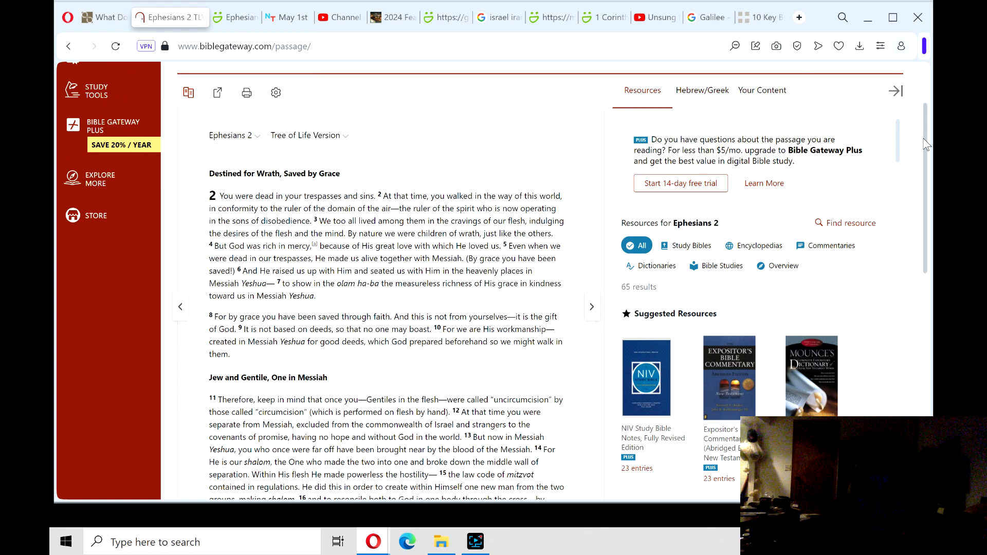
scroll(down, 3)
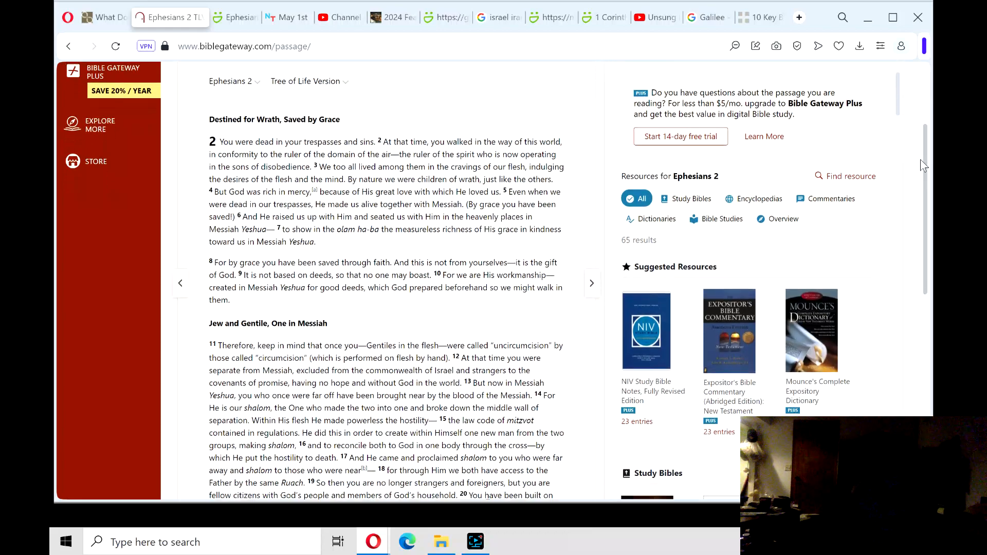
scroll(down, 3)
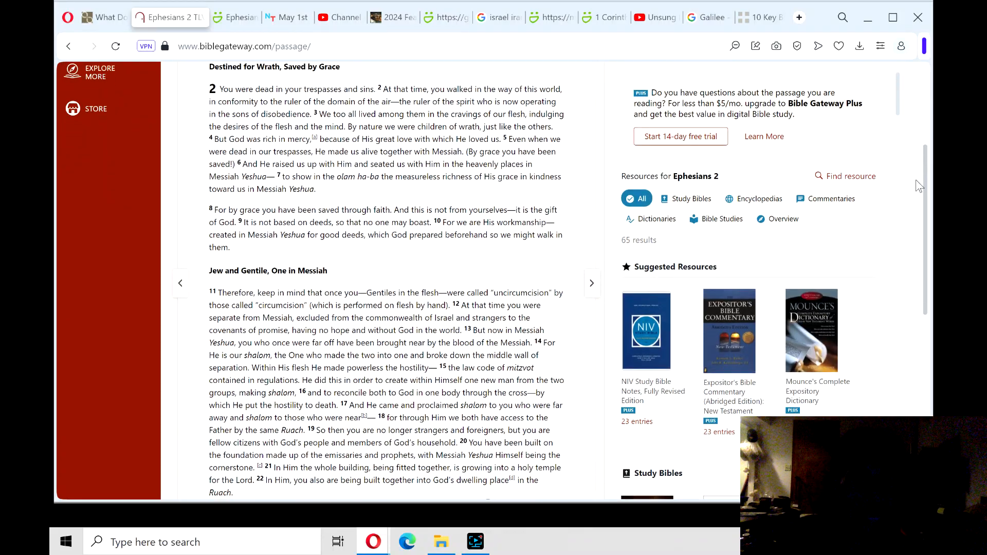
scroll(down, 3)
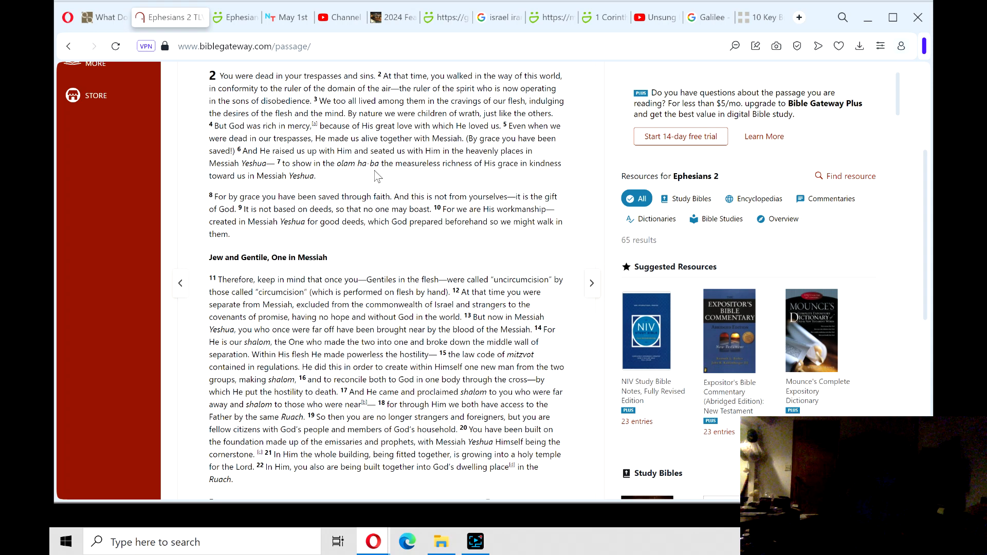
mouse_move(417, 175)
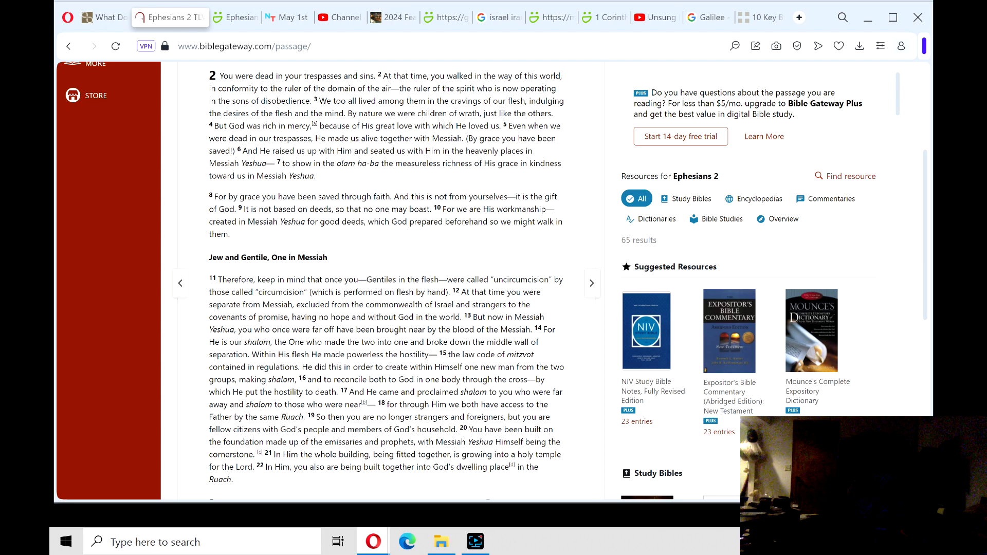
mouse_move(934, 208)
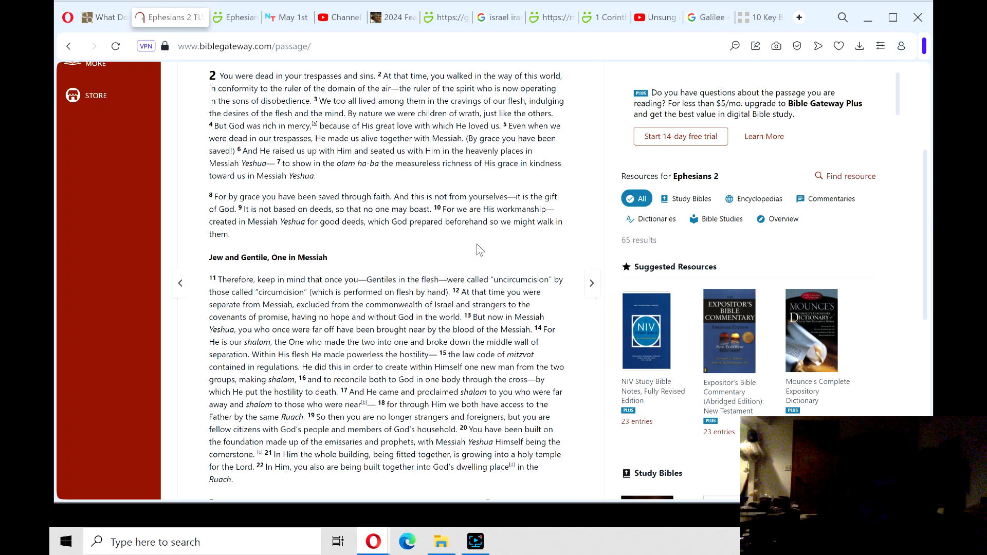
mouse_move(381, 274)
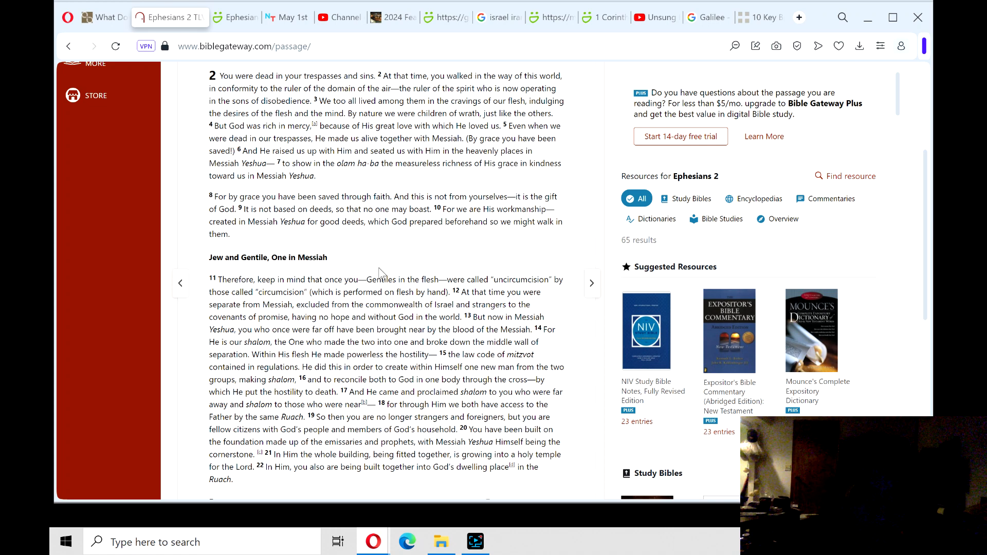
mouse_move(241, 269)
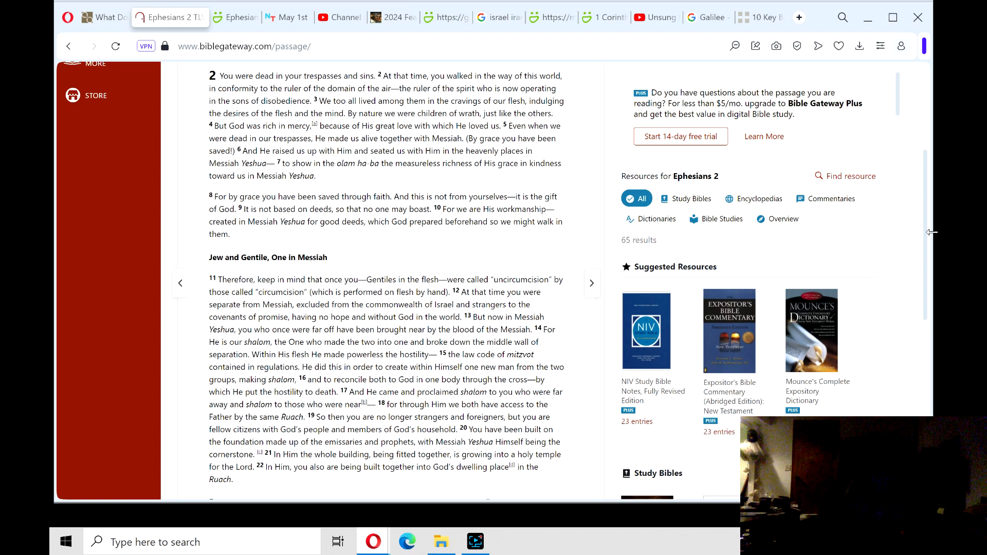
mouse_move(926, 238)
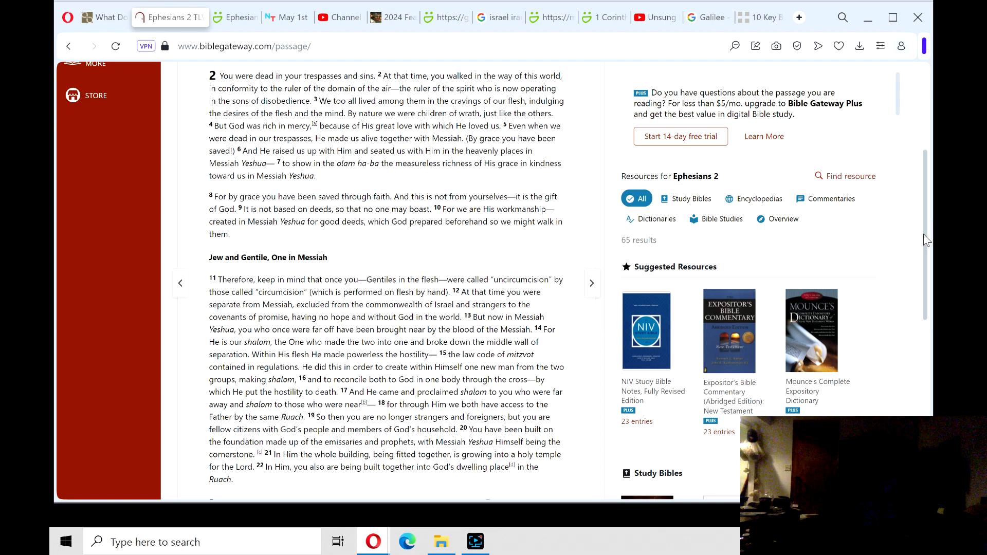
scroll(down, 3)
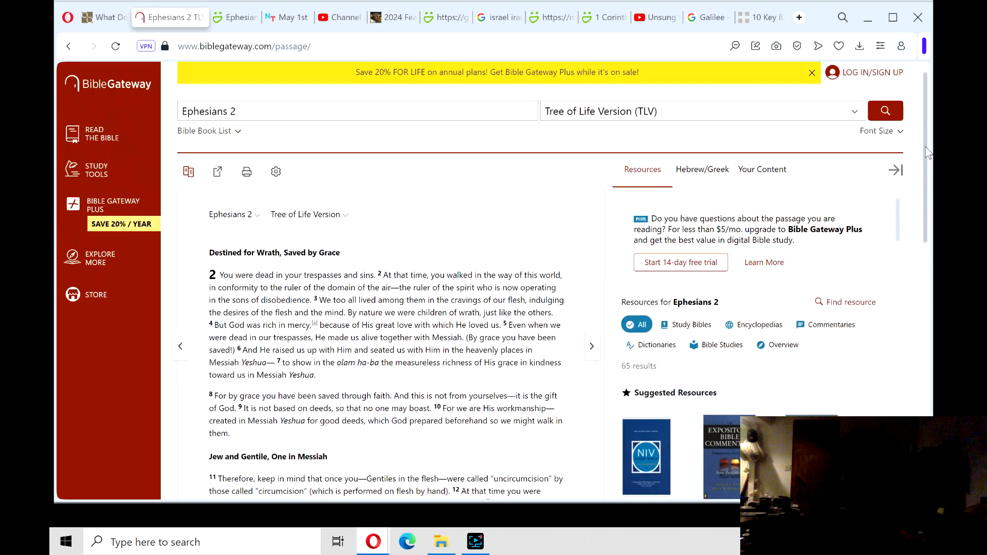
scroll(down, 3)
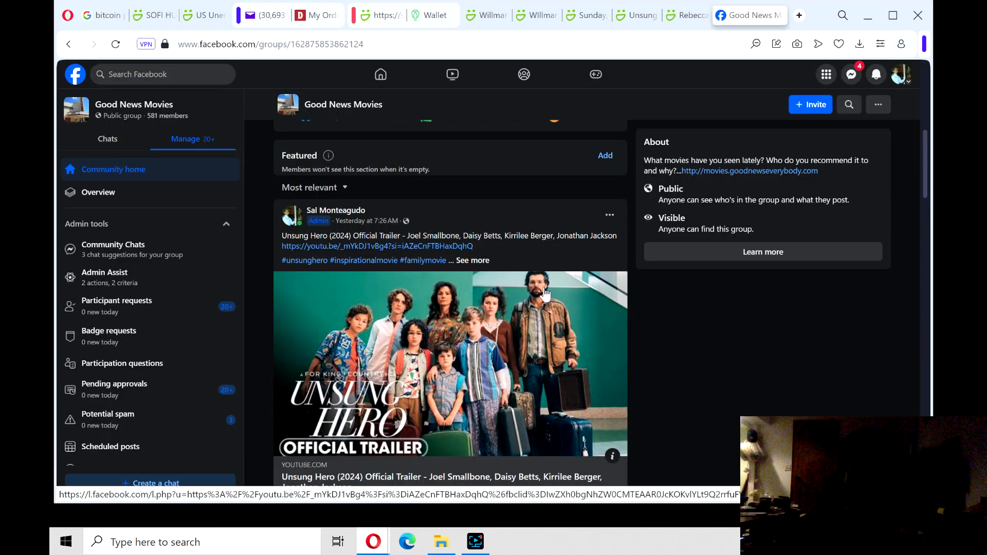
Step: Switch to the SmugMug Rebecca St. James page with its Battle Is the Lord's links
click(693, 15)
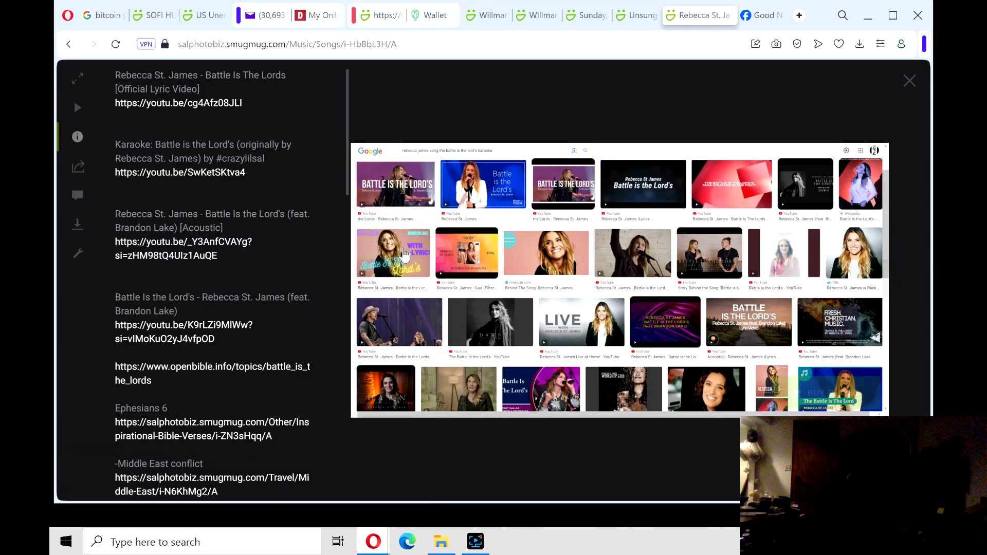